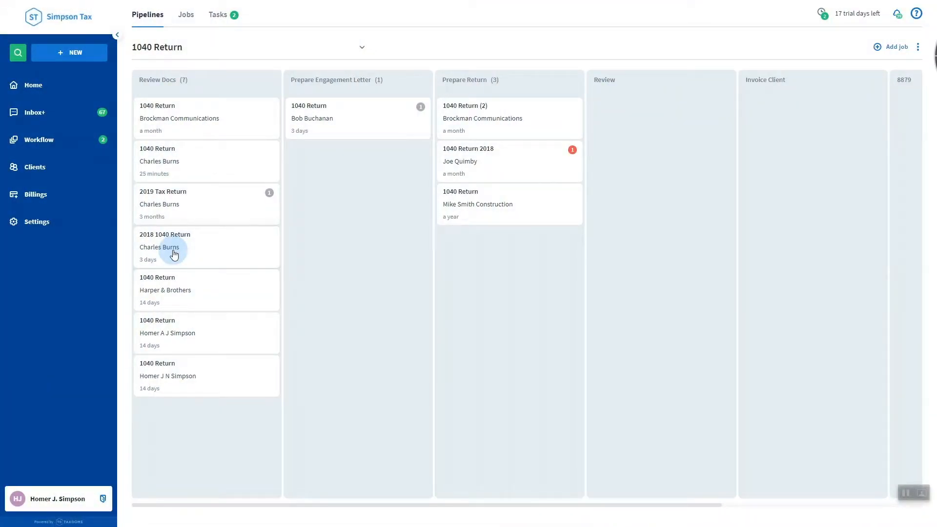
{"action": "mouse_move", "coordinate": [186, 181]}
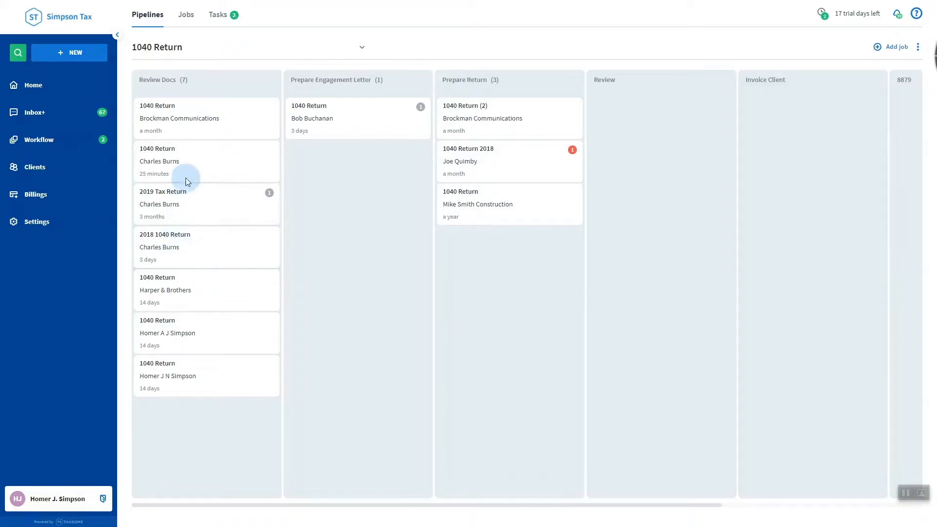
{"action": "mouse_move", "coordinate": [589, 98]}
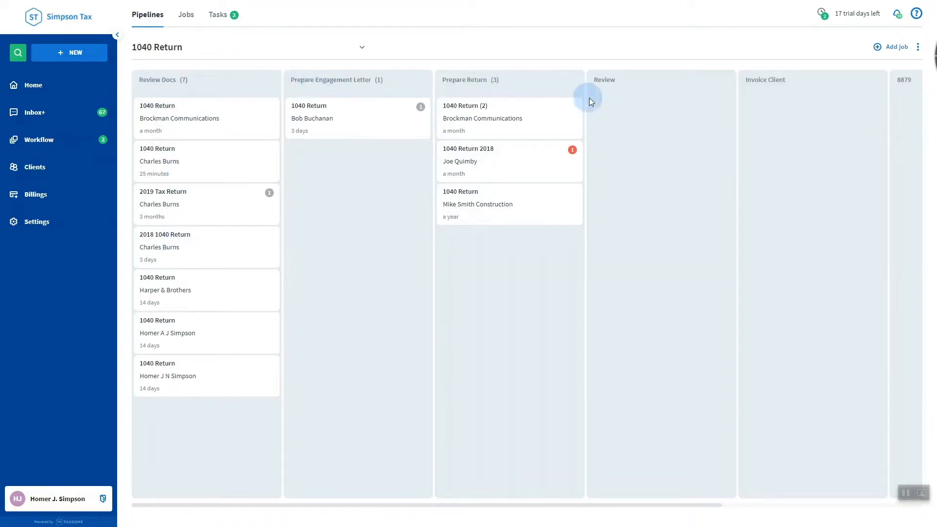
{"action": "mouse_move", "coordinate": [398, 313]}
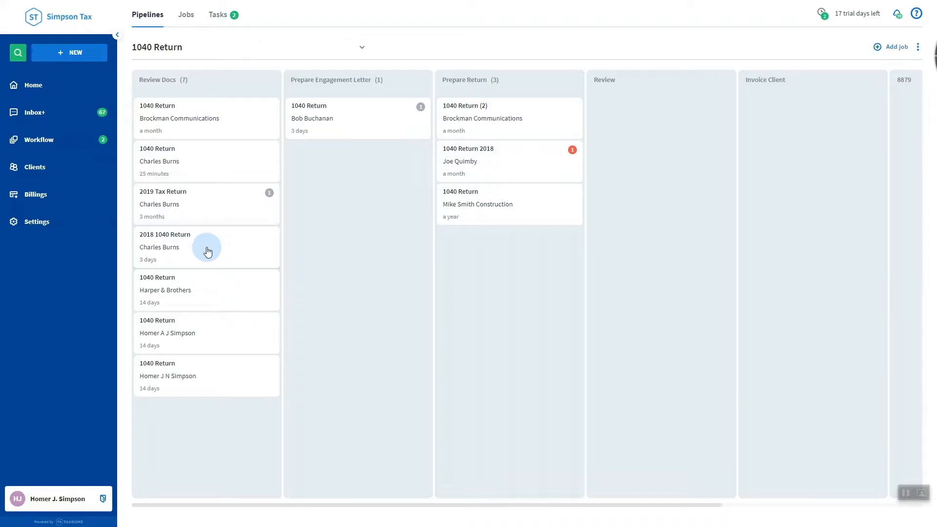
{"action": "mouse_move", "coordinate": [86, 61]}
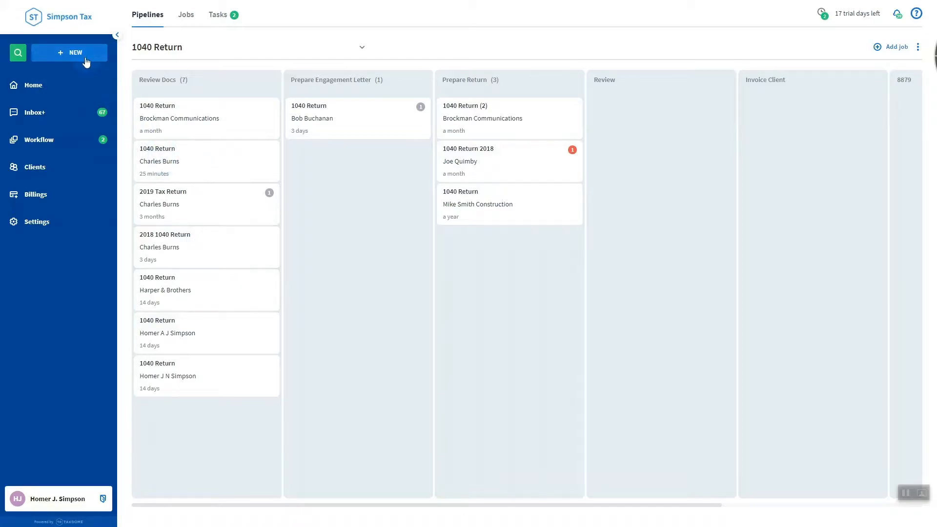
{"action": "left_click", "coordinate": [33, 299]}
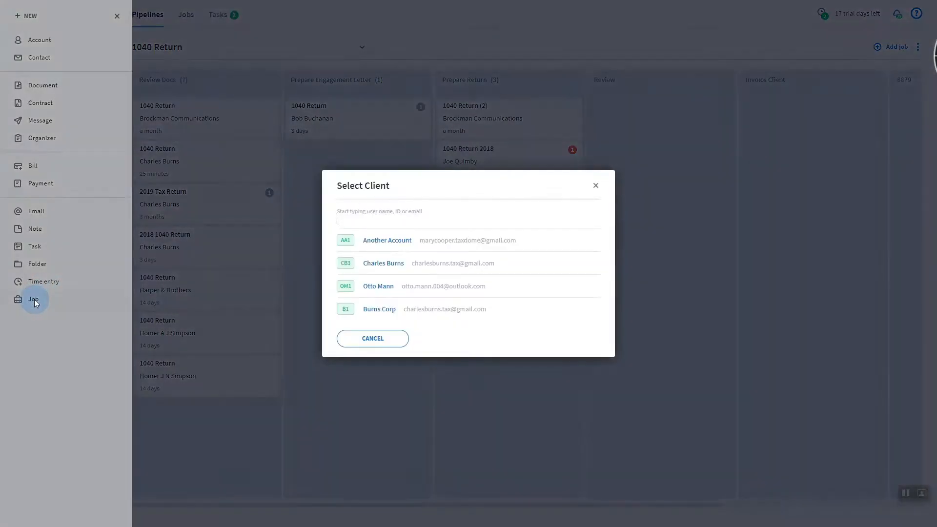
{"action": "left_click", "coordinate": [382, 263]}
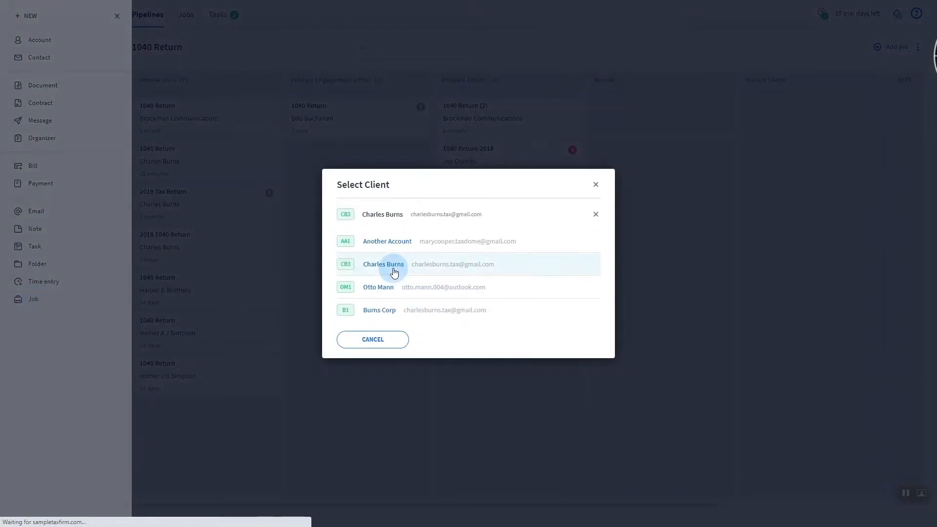
{"action": "left_click", "coordinate": [393, 264]}
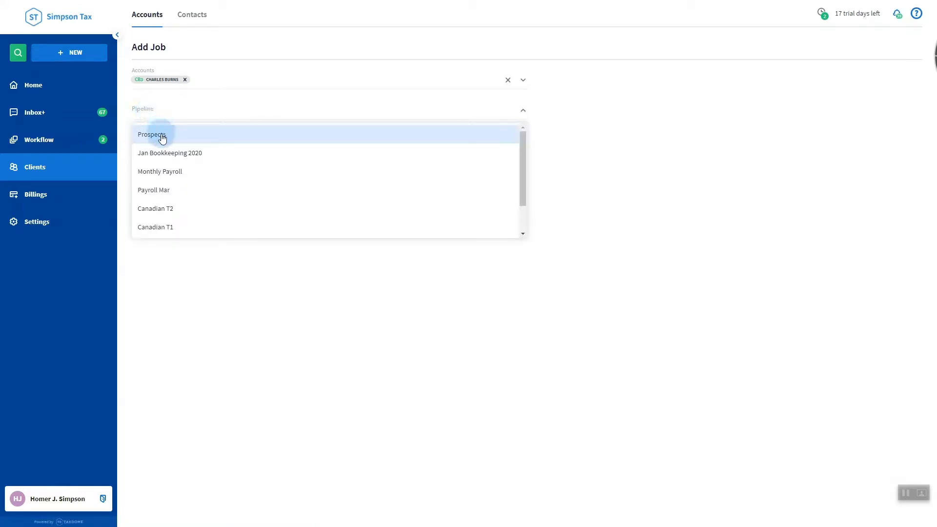
{"action": "left_click", "coordinate": [152, 134]}
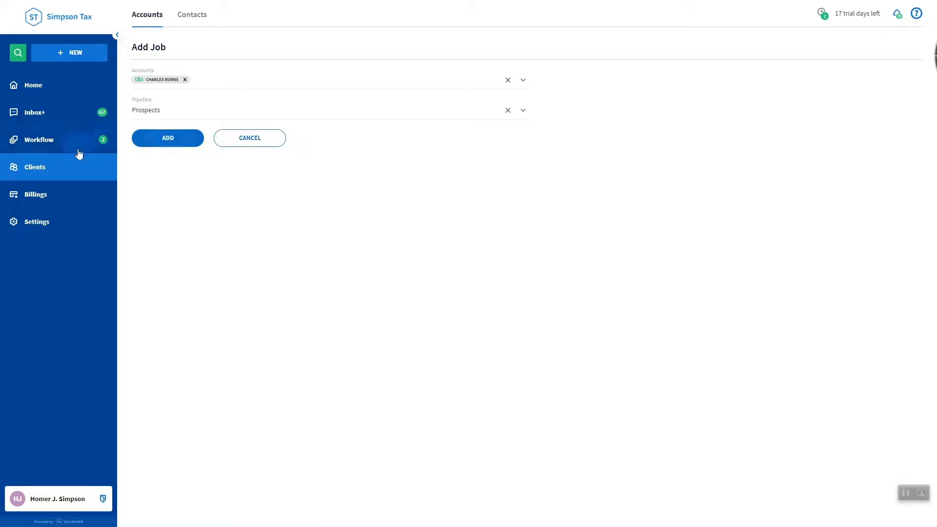
{"action": "left_click", "coordinate": [35, 167]}
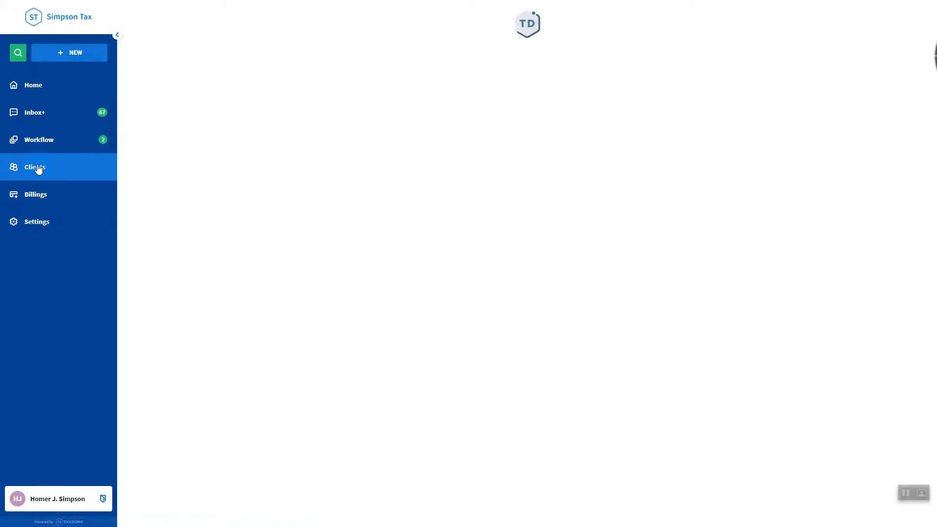
{"action": "left_click", "coordinate": [36, 167]}
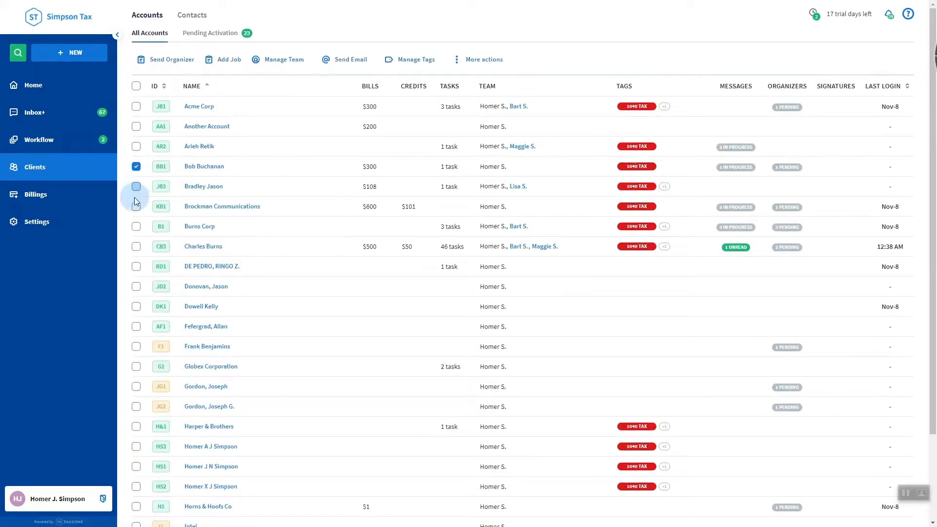
{"action": "left_click", "coordinate": [227, 60]}
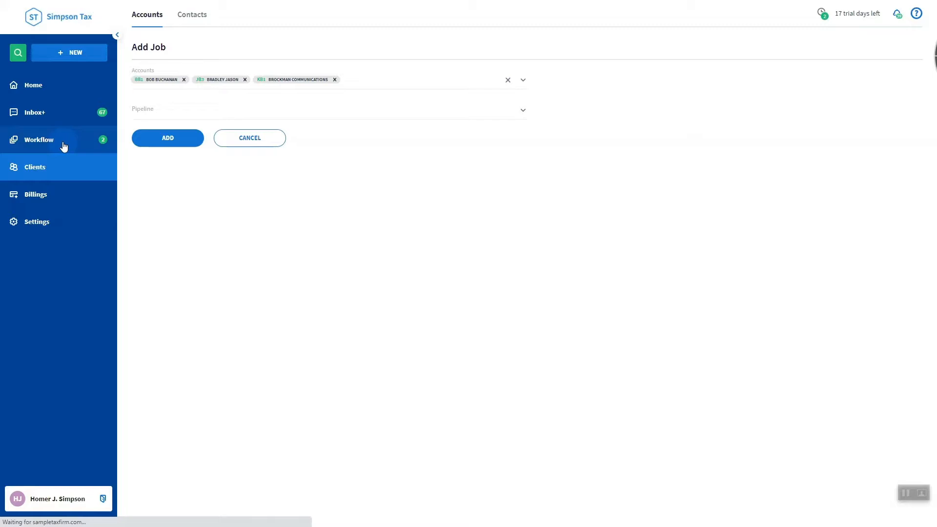
{"action": "left_click", "coordinate": [248, 137]}
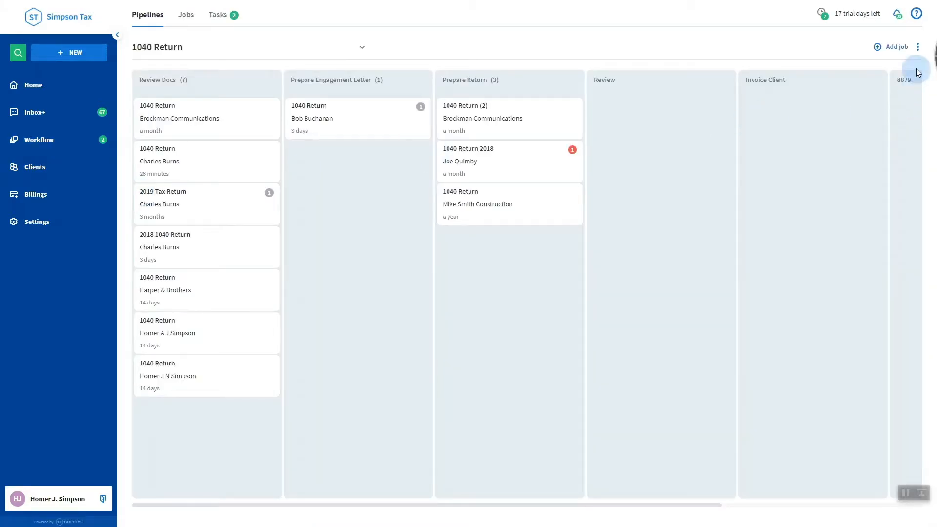
{"action": "left_click", "coordinate": [891, 47]}
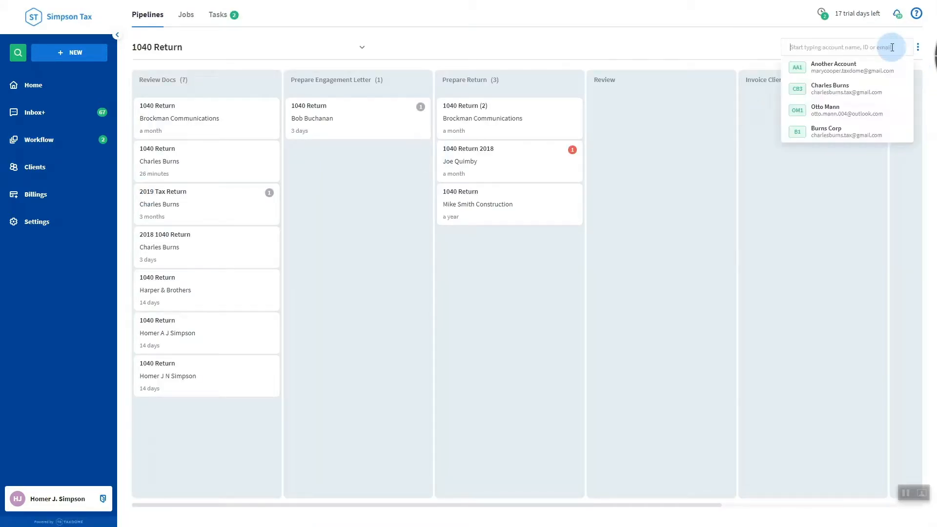
{"action": "mouse_move", "coordinate": [868, 92]}
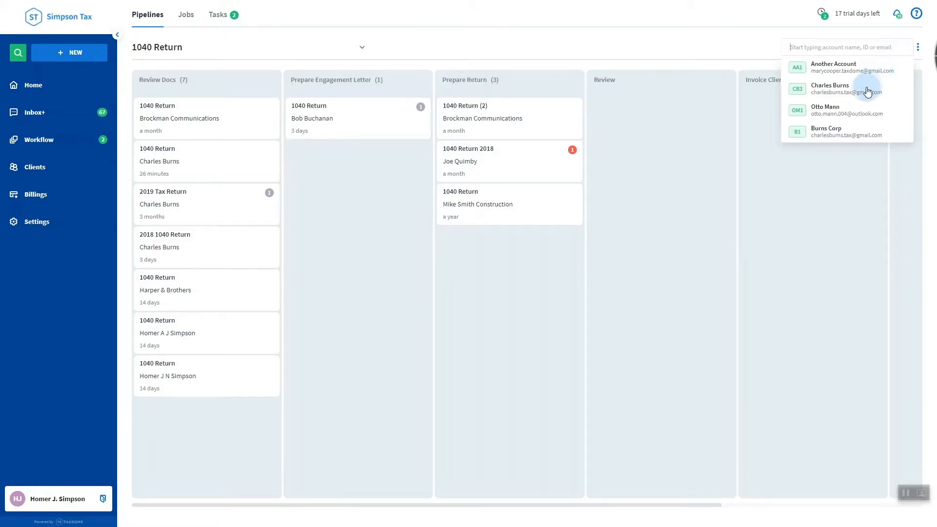
{"action": "left_click", "coordinate": [831, 89]}
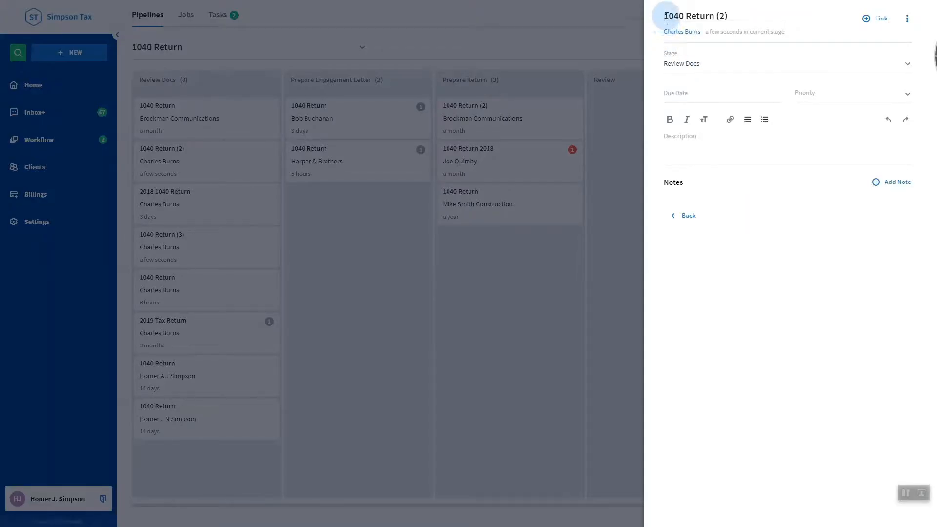
- Retitle the job 2017 1040 Return (2), due Nov-18-2020, with description 1040
{"action": "type", "text": "201"}
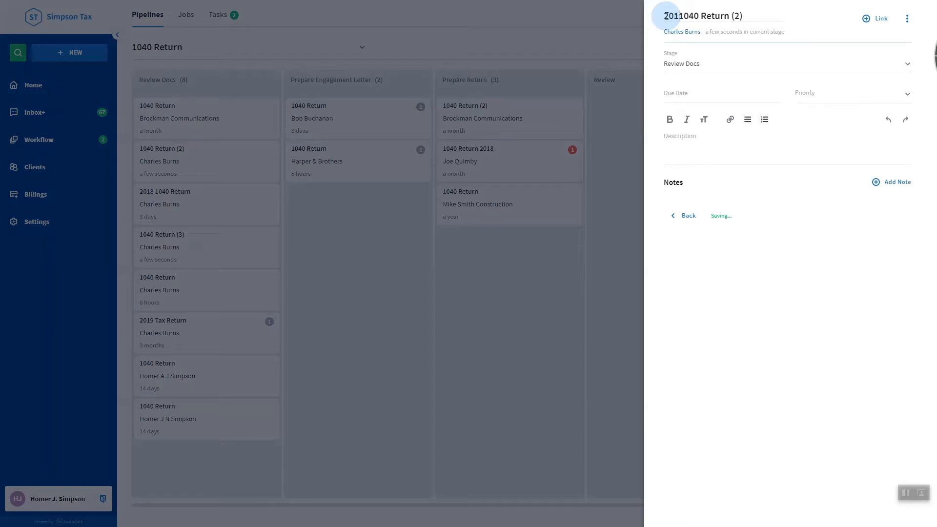
{"action": "left_click", "coordinate": [785, 63]}
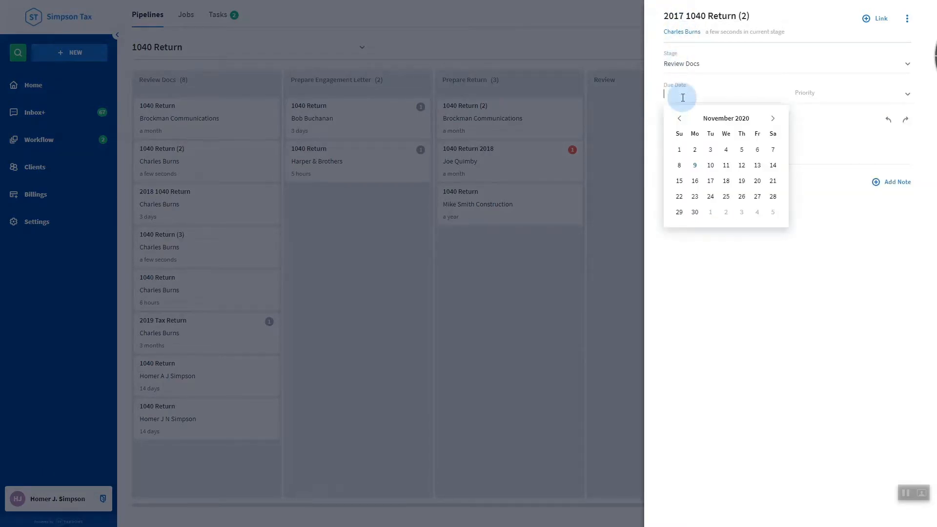
{"action": "left_click", "coordinate": [724, 166]}
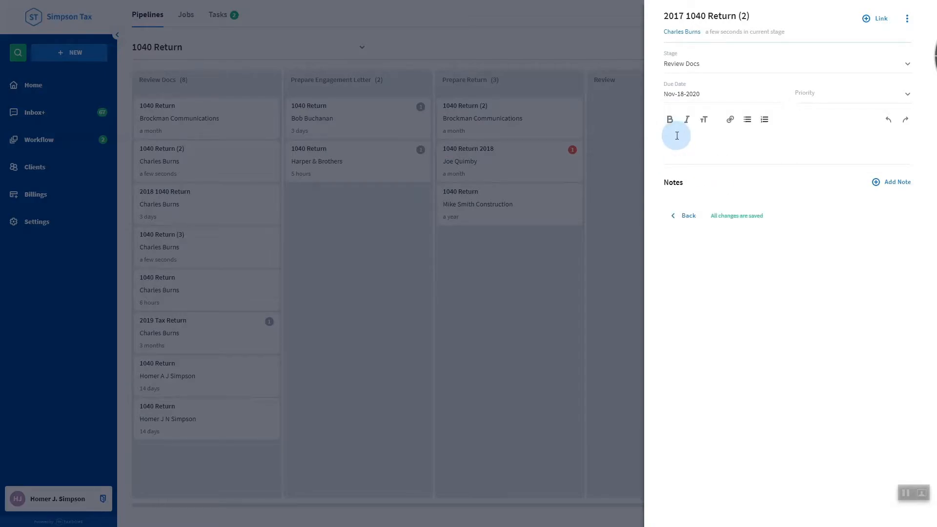
{"action": "left_click", "coordinate": [675, 136]}
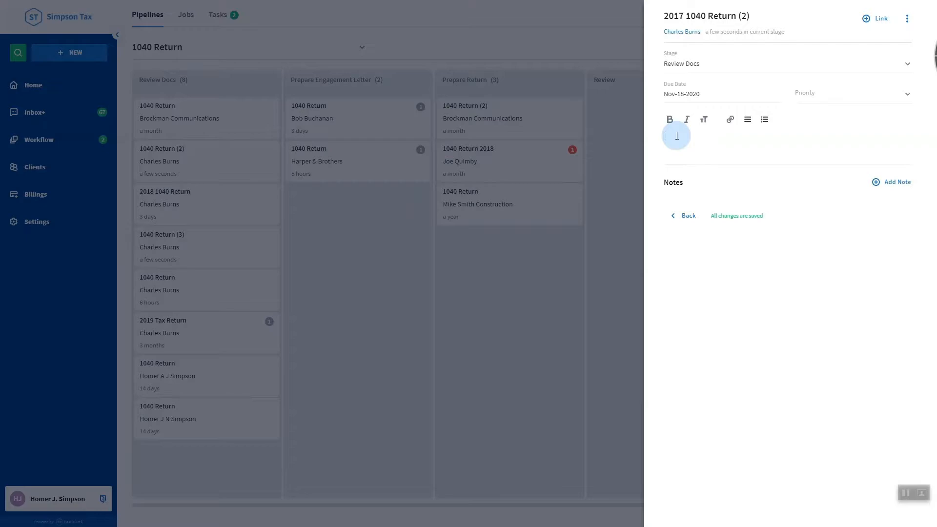
{"action": "type", "text": "1040"}
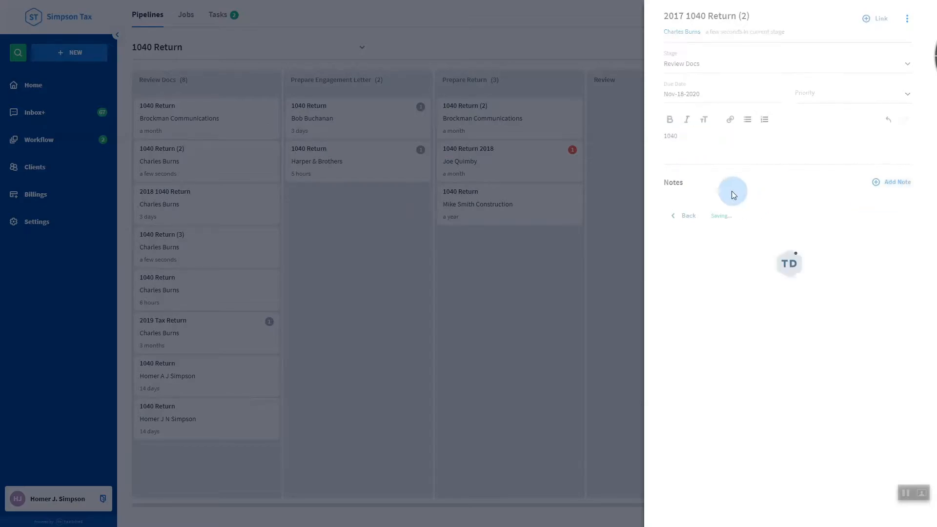
- Add the note 'The client hasn't been married at this time'
{"action": "left_click", "coordinate": [894, 182]}
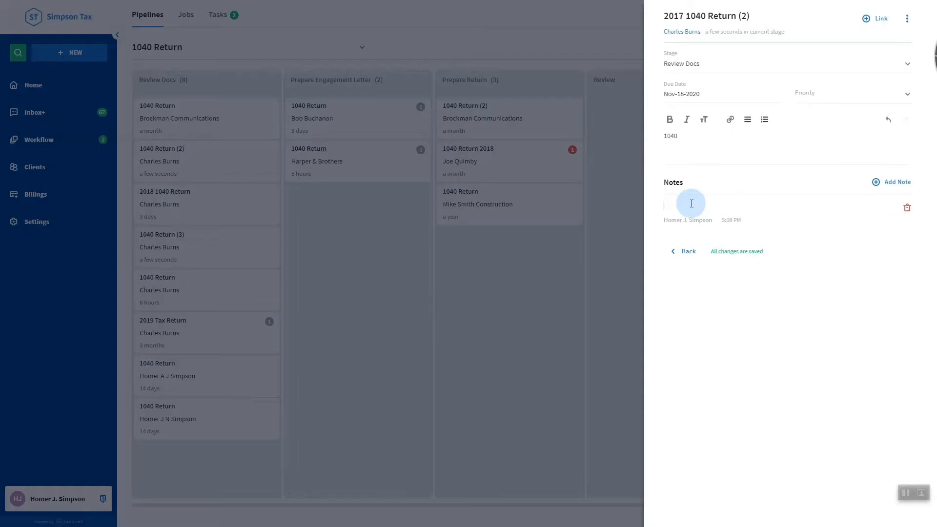
{"action": "type", "text": "The client hasn't been married at this time"}
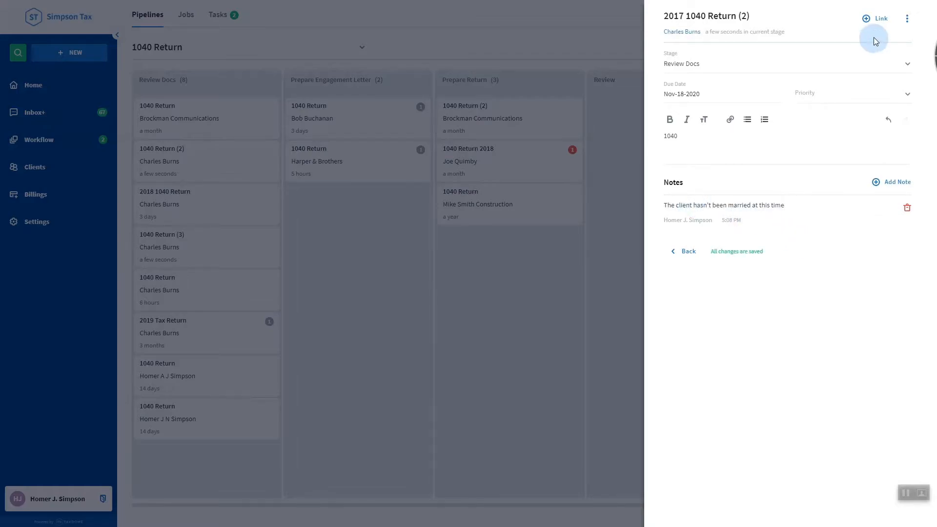
- Link the W-2 .pdf client document to the 2017 1040 Return (2) job
{"action": "left_click", "coordinate": [906, 19]}
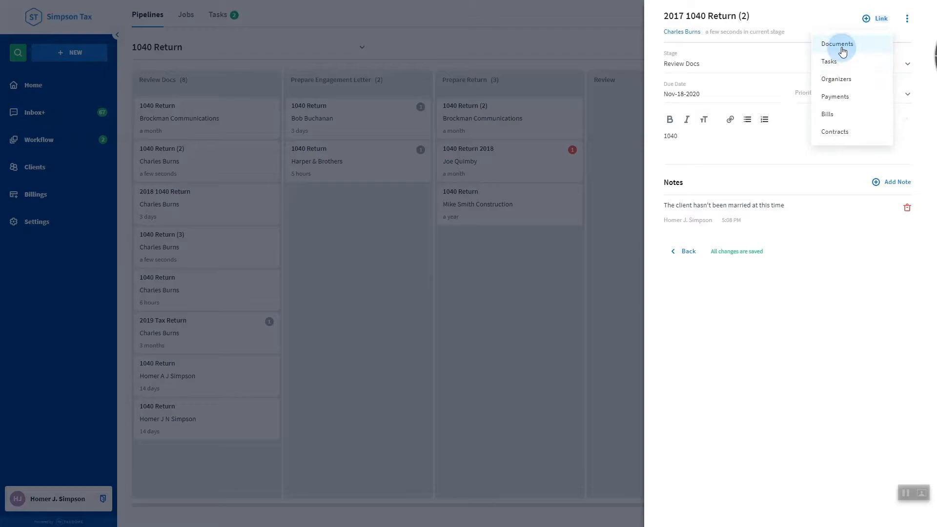
{"action": "left_click", "coordinate": [836, 43]}
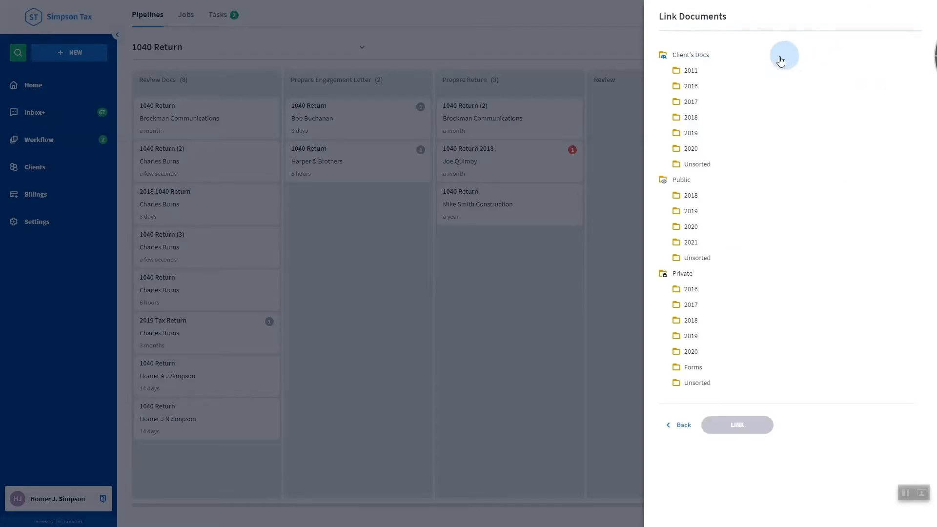
{"action": "left_click", "coordinate": [691, 117]}
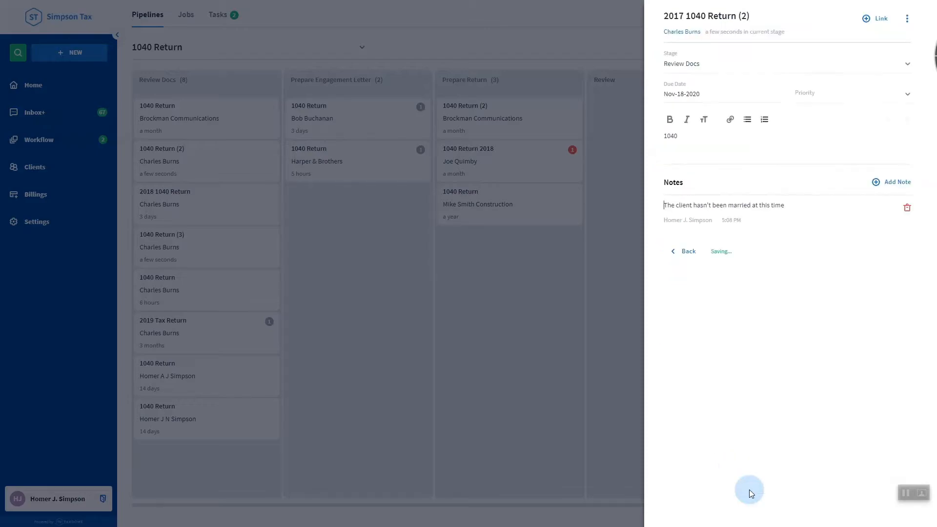
{"action": "left_click", "coordinate": [876, 18]}
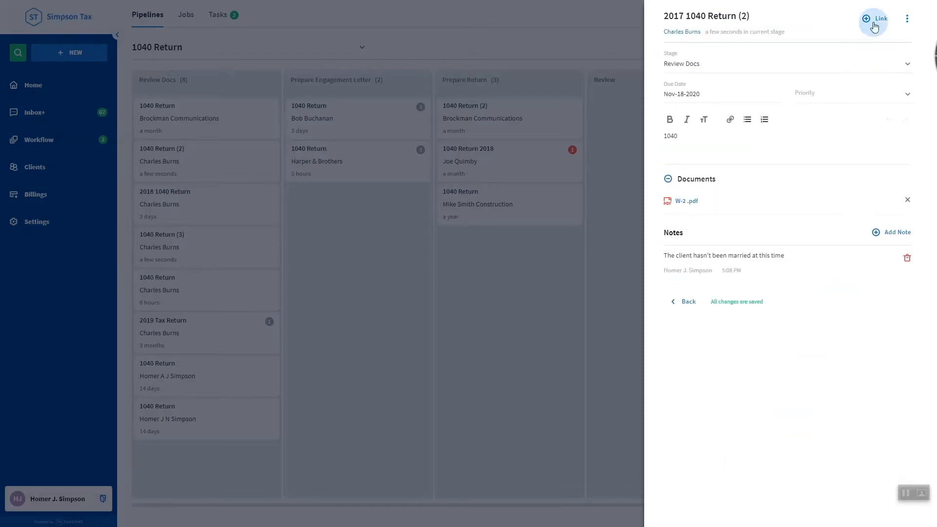
- Link the [DEFAULT] USA Personal Tax Organizer to the job and return to its details
{"action": "left_click", "coordinate": [878, 19]}
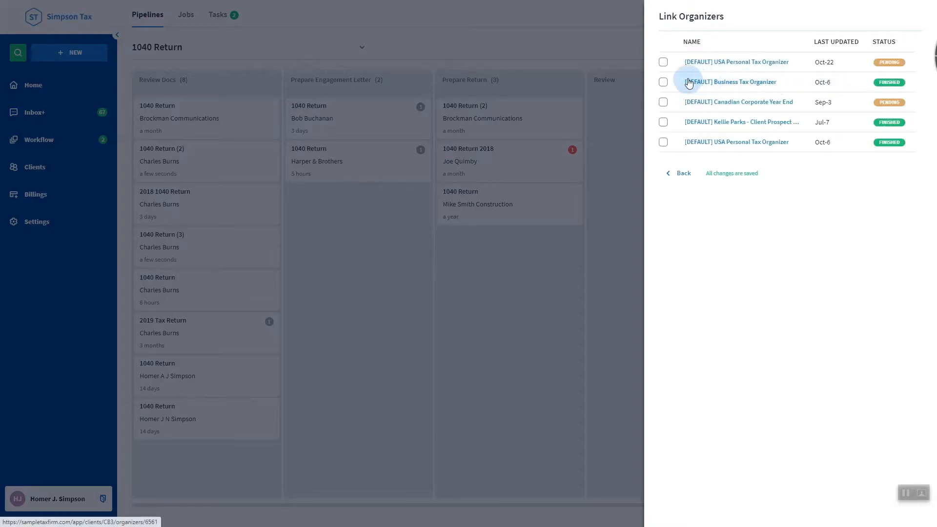
{"action": "left_click", "coordinate": [662, 61]}
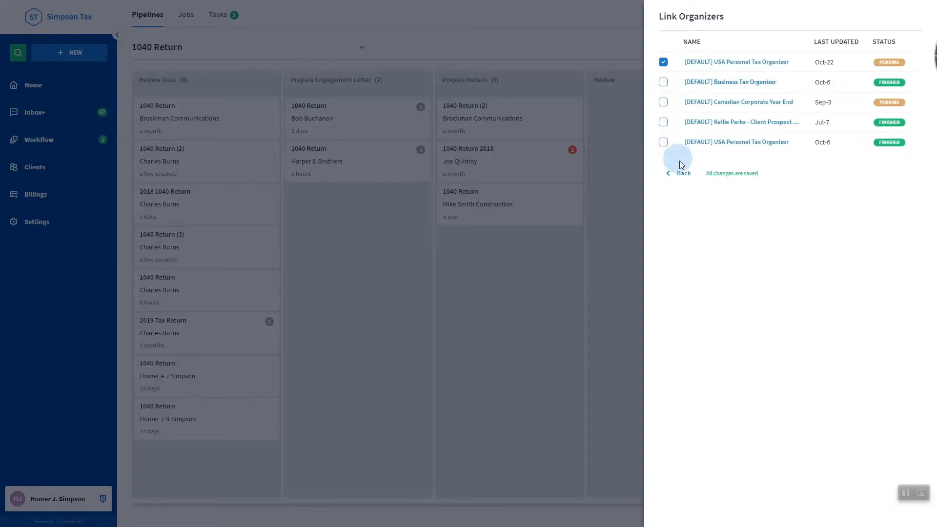
{"action": "left_click", "coordinate": [683, 174]}
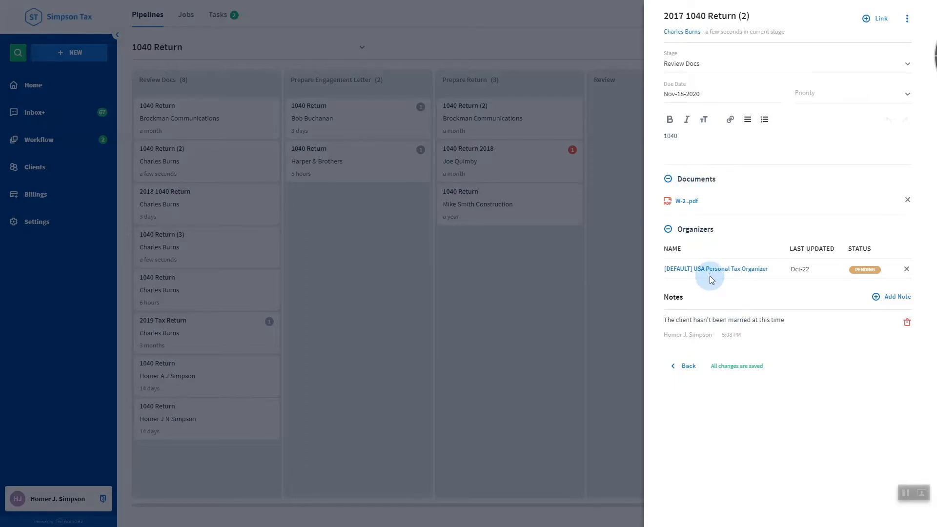
- Move Harper & Brothers' 1040 Return to Prepare Engagement Letter with both automations kept
{"action": "left_click", "coordinate": [686, 366]}
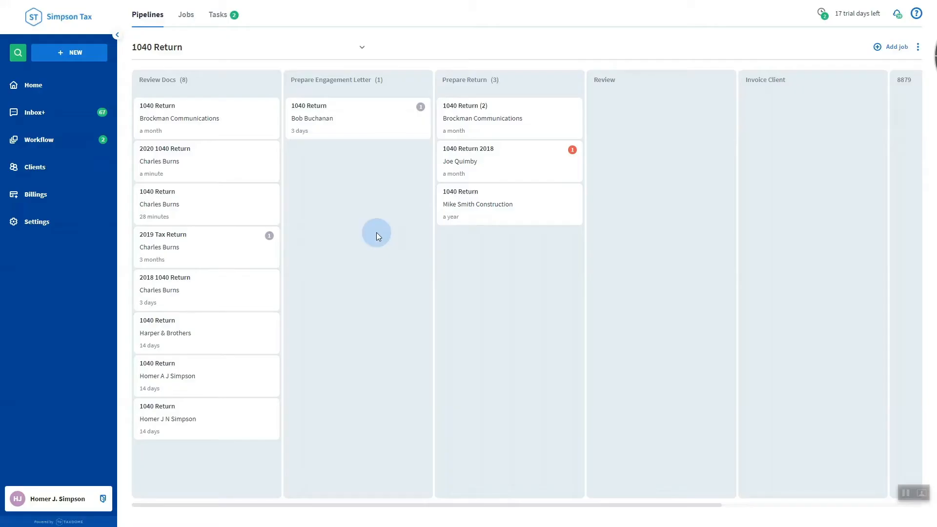
{"action": "mouse_move", "coordinate": [366, 206]}
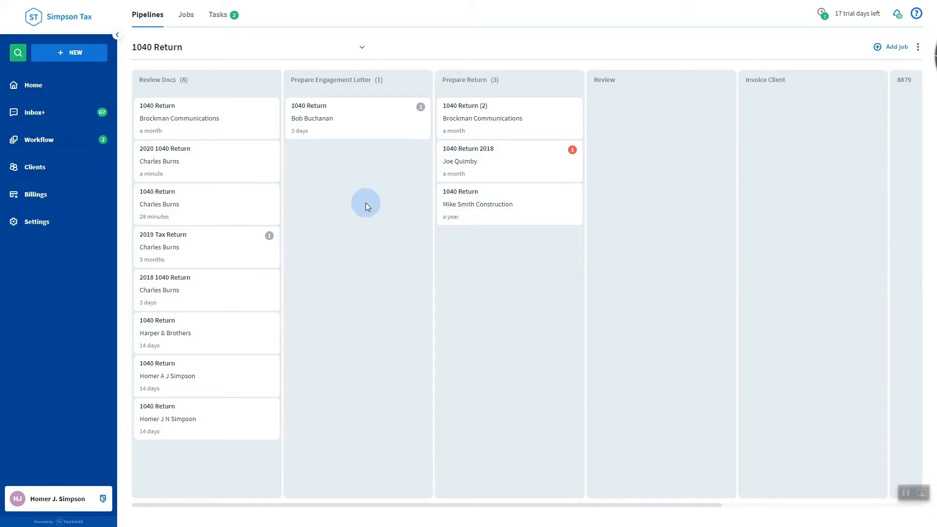
{"action": "mouse_move", "coordinate": [190, 330]}
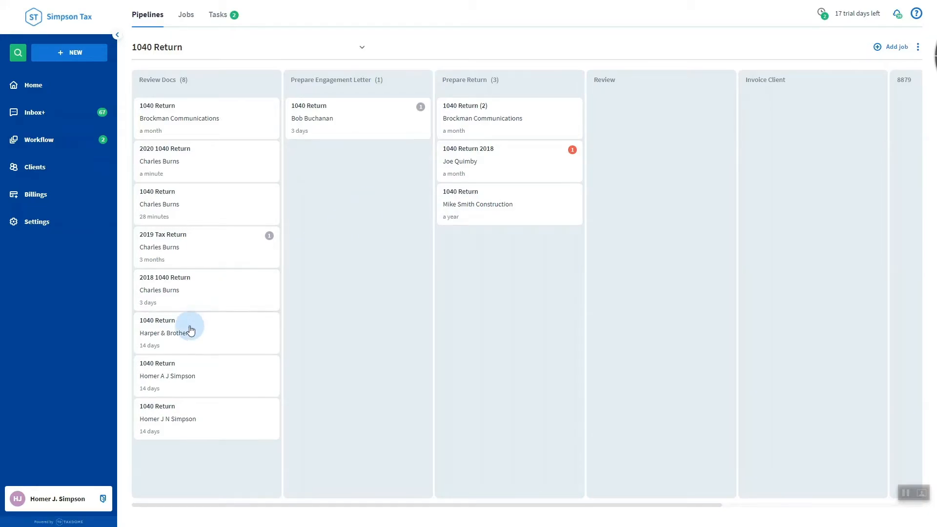
{"action": "mouse_move", "coordinate": [353, 321]}
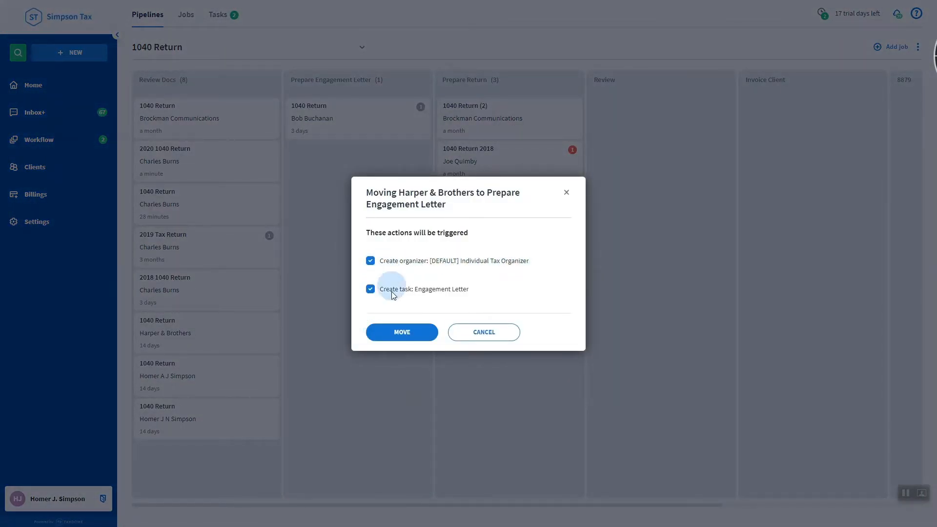
{"action": "left_click", "coordinate": [401, 332]}
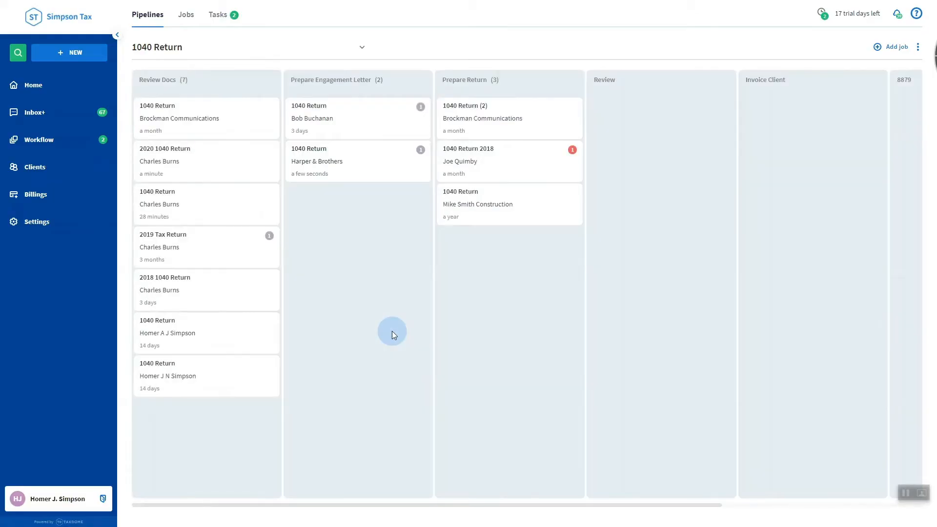
{"action": "mouse_move", "coordinate": [352, 174]}
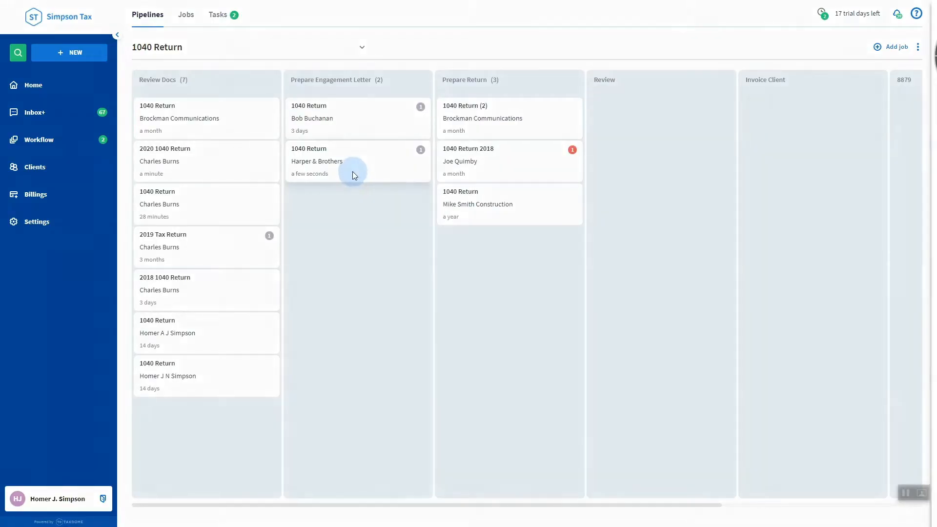
{"action": "left_click", "coordinate": [326, 161]}
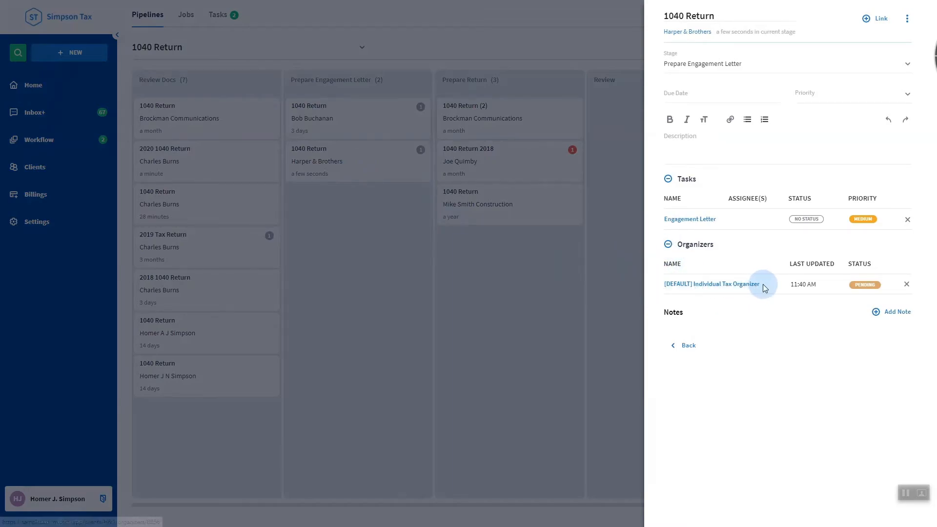
{"action": "left_click", "coordinate": [688, 16]}
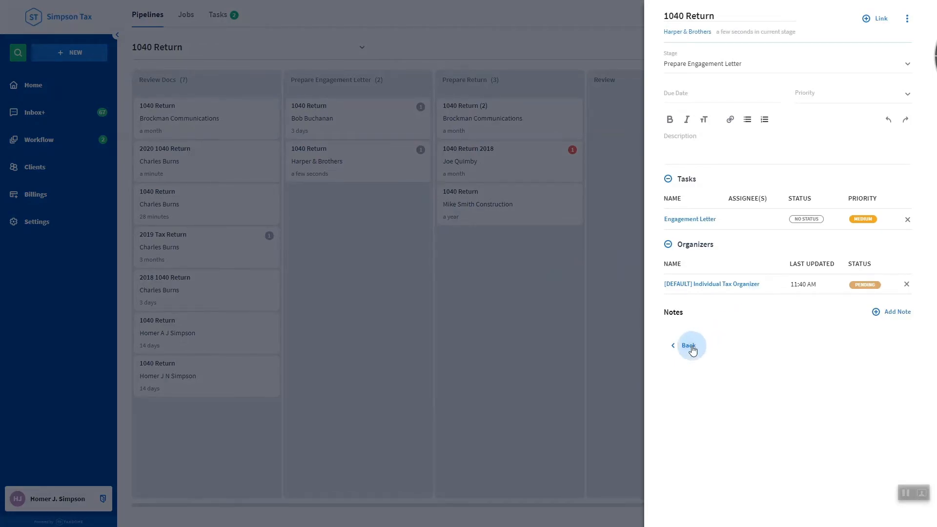
{"action": "left_click", "coordinate": [687, 345]}
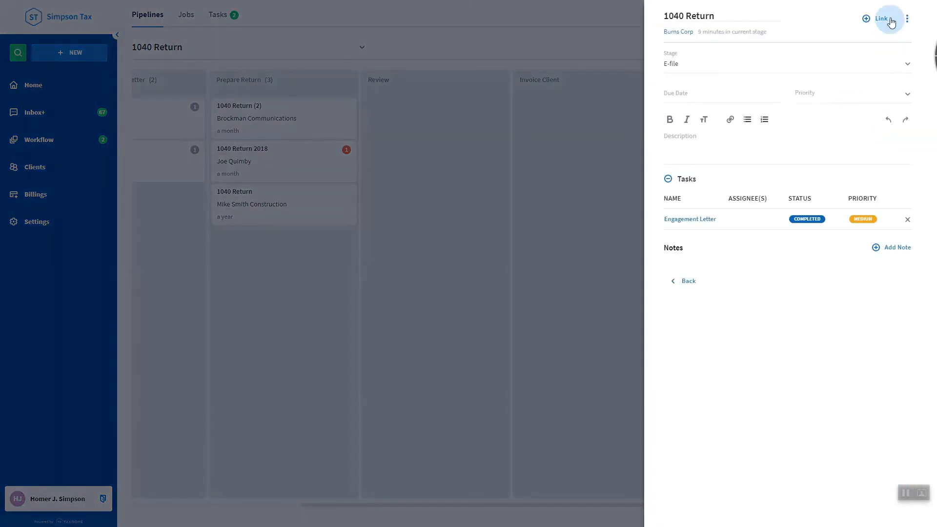
- Archive the Burns Corp 1040 Return job from its actions menu and head to the Jobs list
{"action": "left_click", "coordinate": [907, 19]}
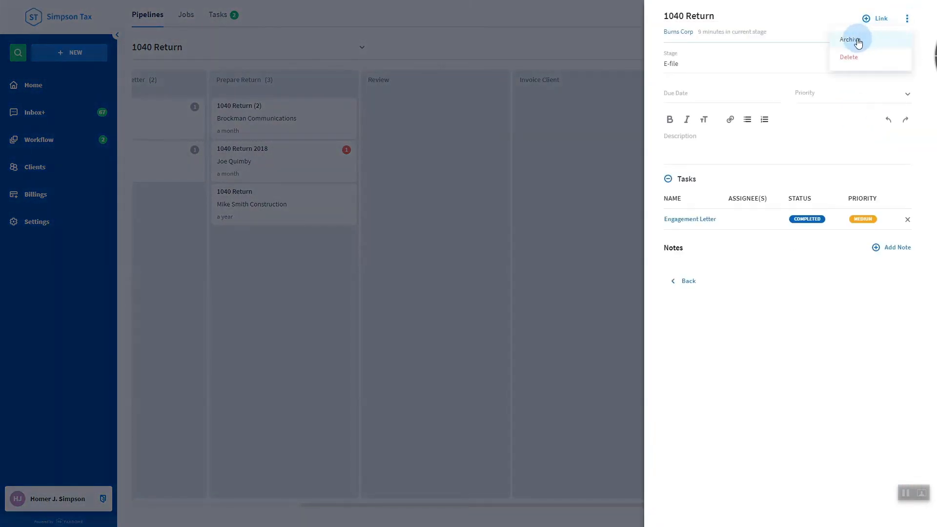
{"action": "left_click", "coordinate": [850, 39]}
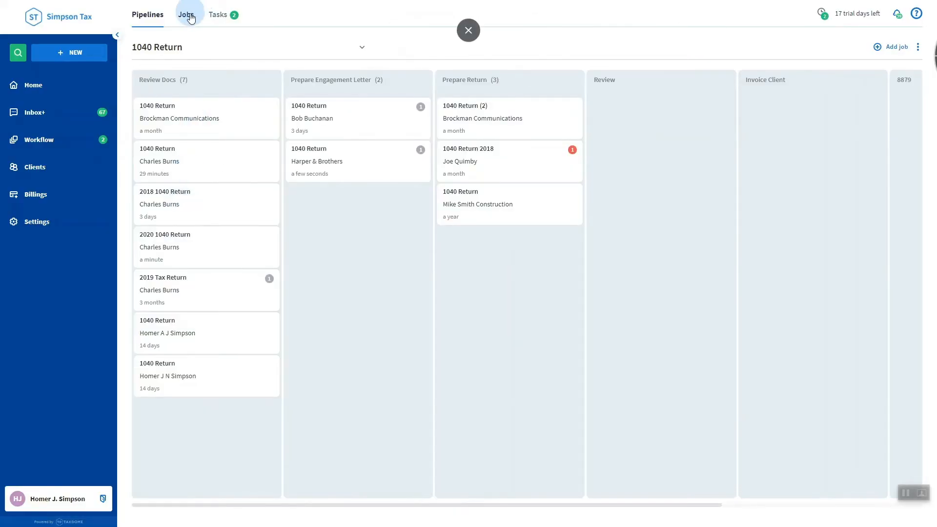
{"action": "left_click", "coordinate": [185, 15]}
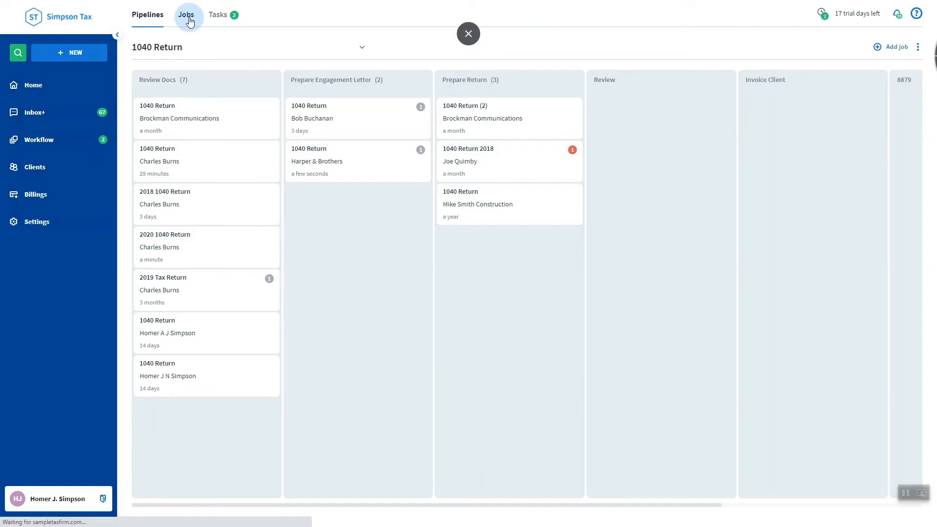
- Filter the active jobs list to the Otto Mann account
{"action": "left_click", "coordinate": [185, 15]}
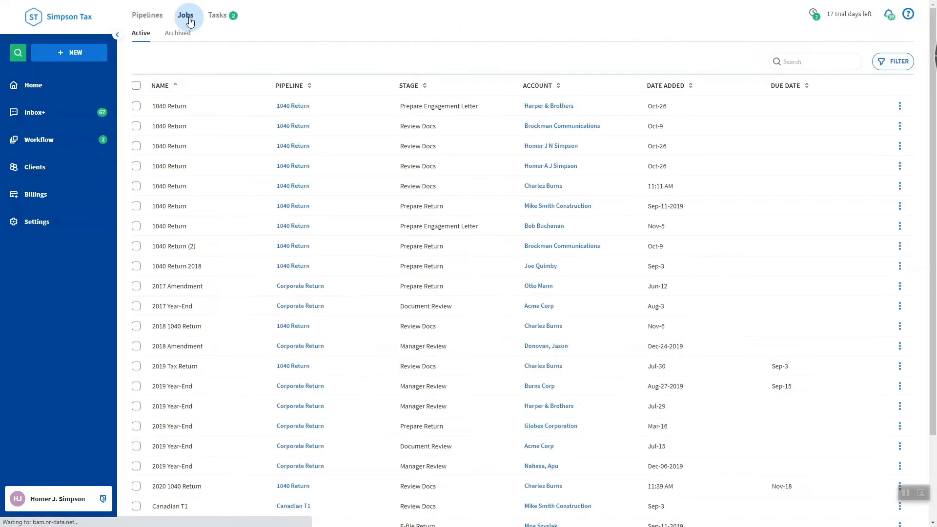
{"action": "mouse_move", "coordinate": [905, 77]}
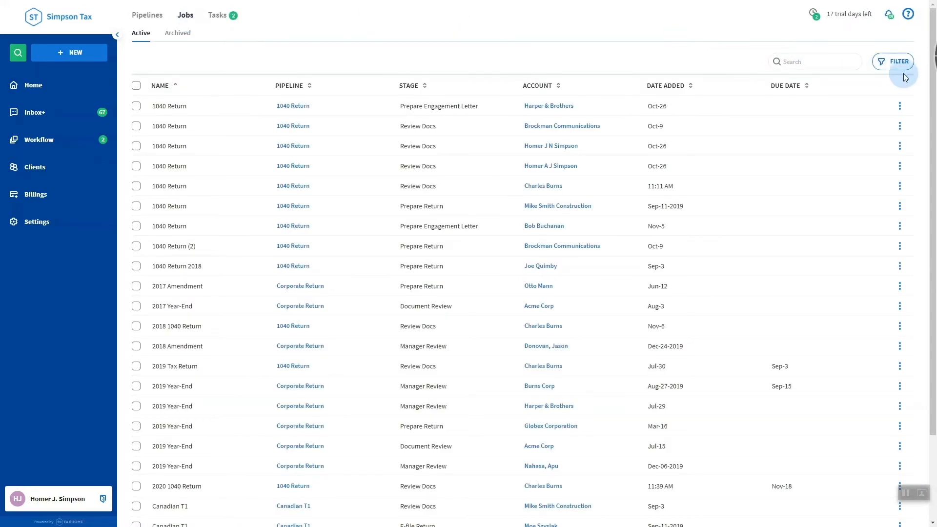
{"action": "left_click", "coordinate": [893, 60]}
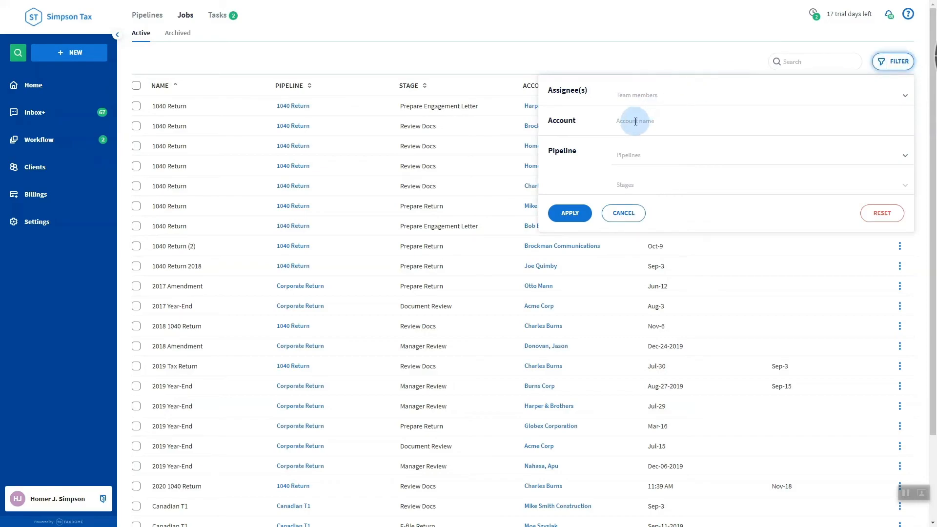
{"action": "left_click", "coordinate": [635, 120]}
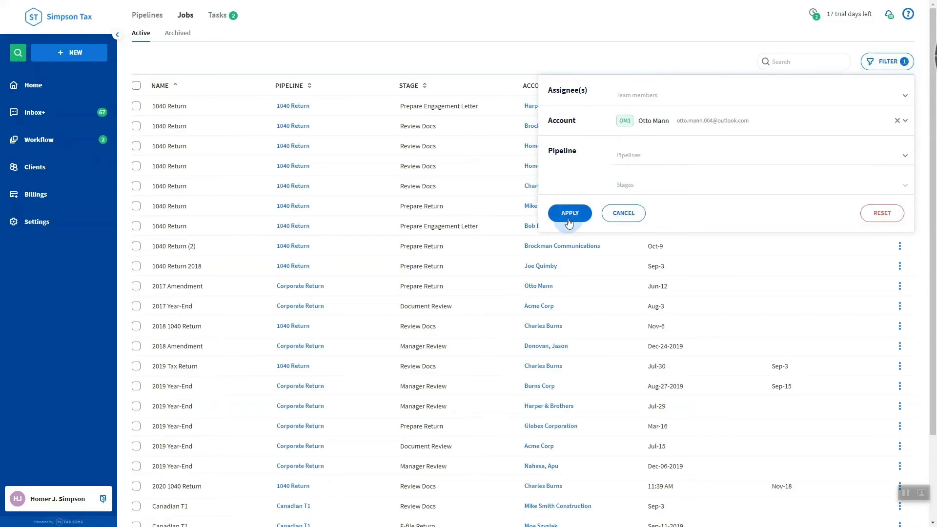
{"action": "left_click", "coordinate": [568, 212]}
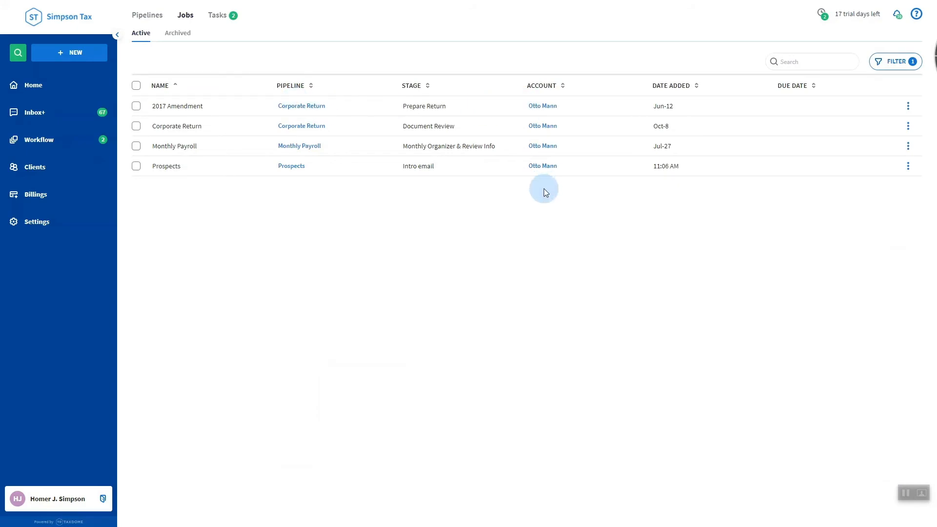
- Switch to the archived jobs list showing Burns Corp's archived 1040 Return
{"action": "left_click", "coordinate": [178, 33]}
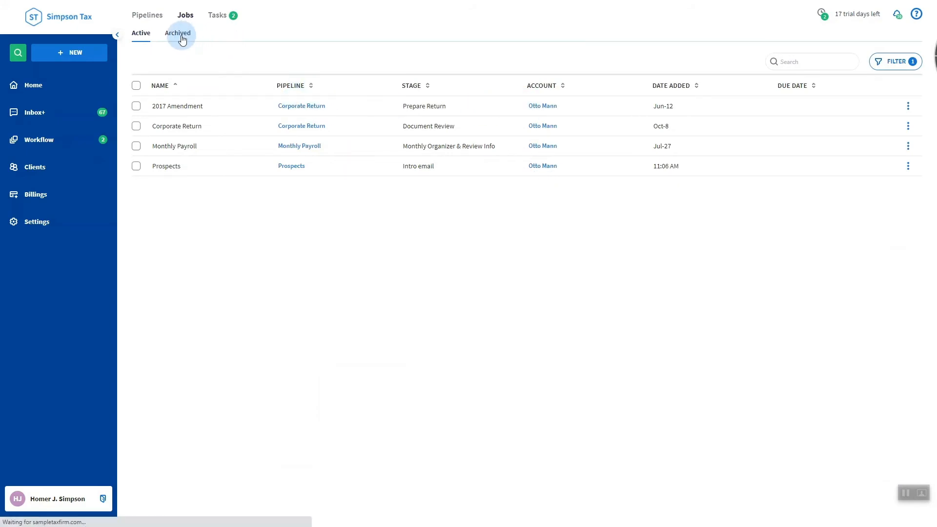
{"action": "left_click", "coordinate": [178, 33]}
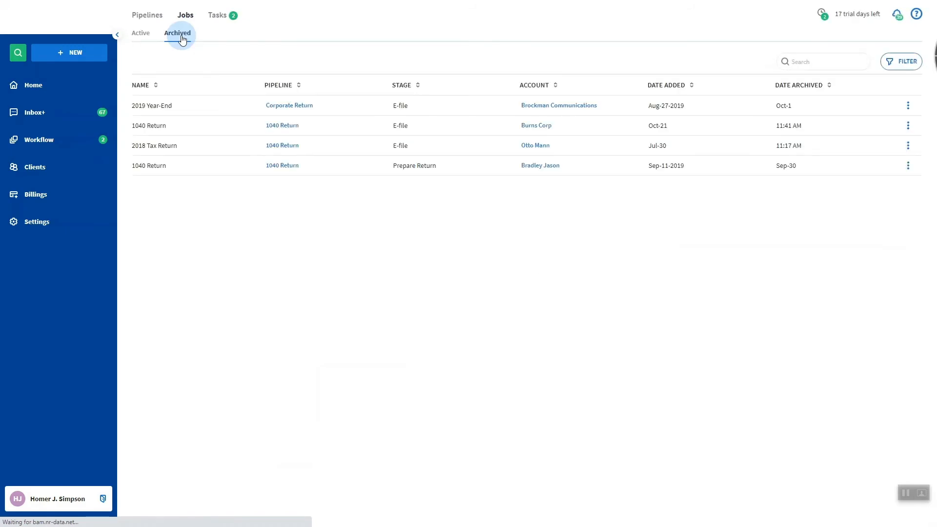